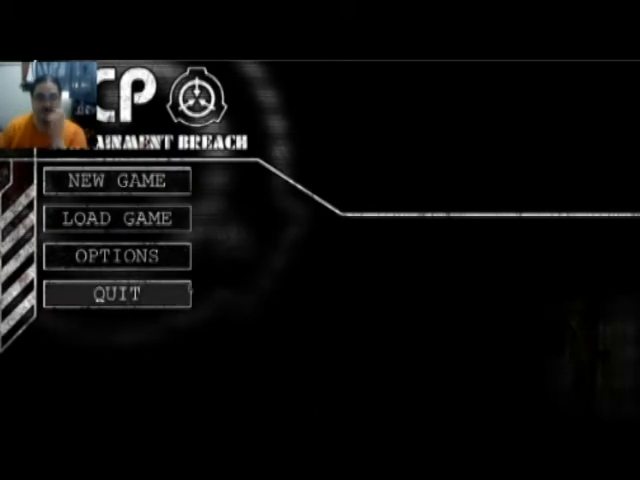
Start a new game from the main menu to reach the setup screen
click(116, 180)
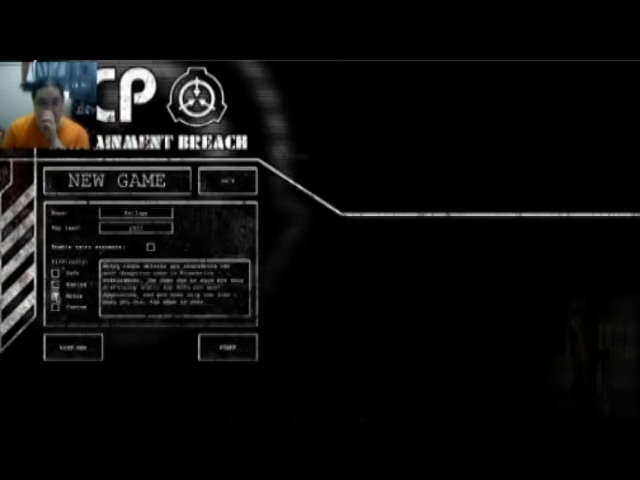
Choose Euclid as the difficulty for the new game
click(54, 296)
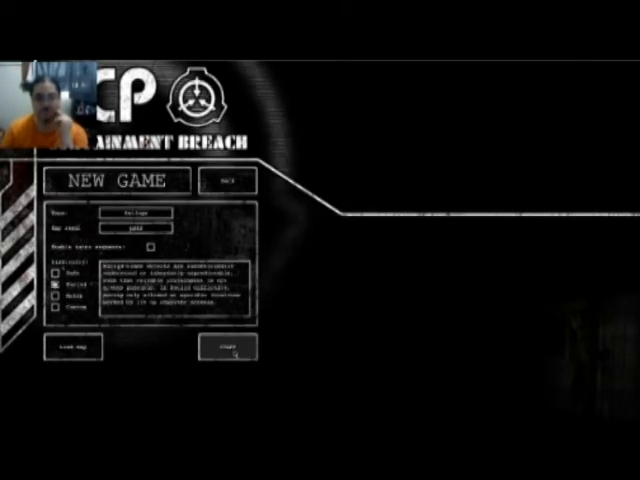
click(228, 348)
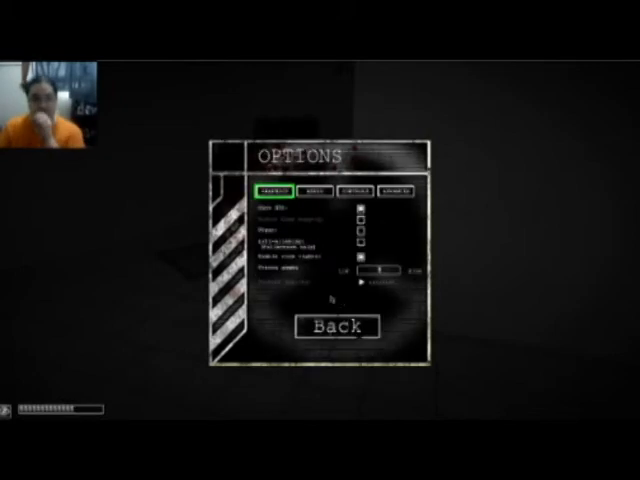
Review the Controls settings, leave the options and resume playing
click(352, 190)
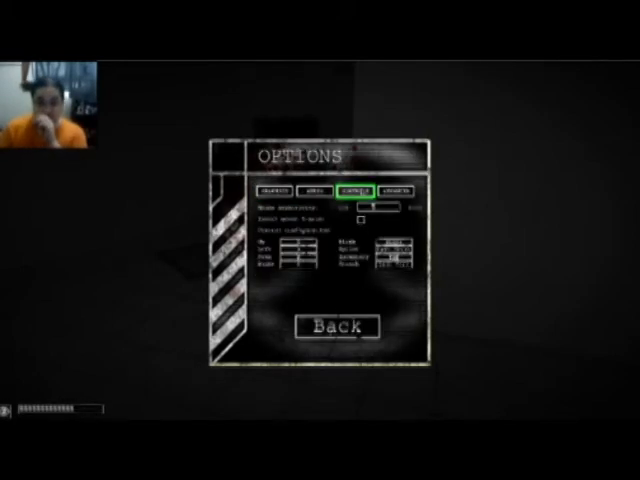
click(360, 208)
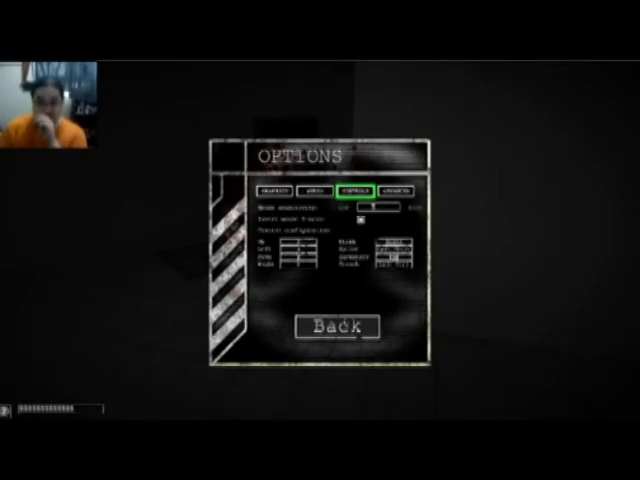
click(328, 328)
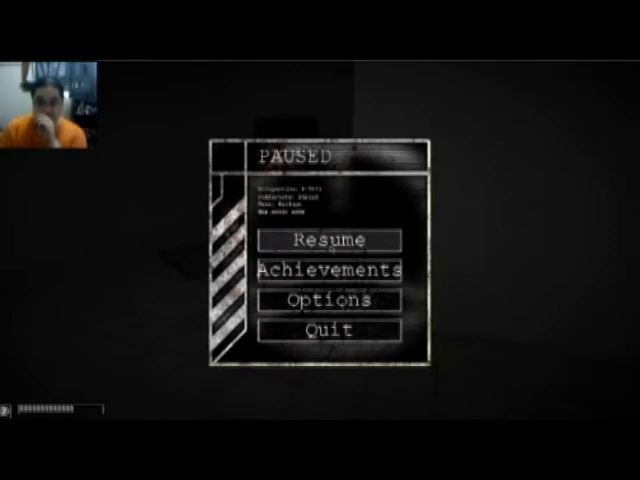
click(324, 240)
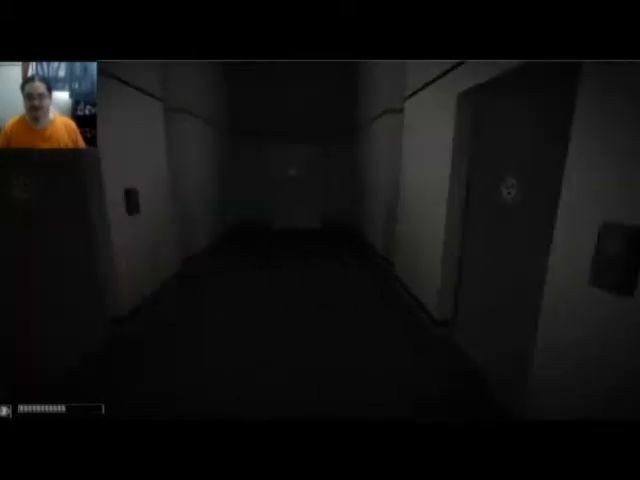
mouse_move(320, 240)
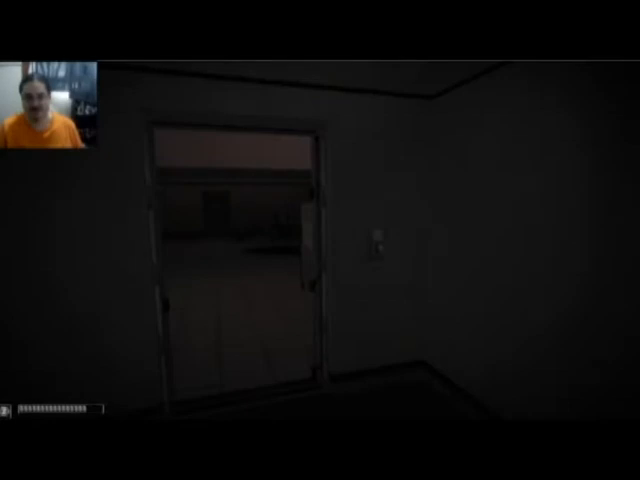
mouse_move(320, 240)
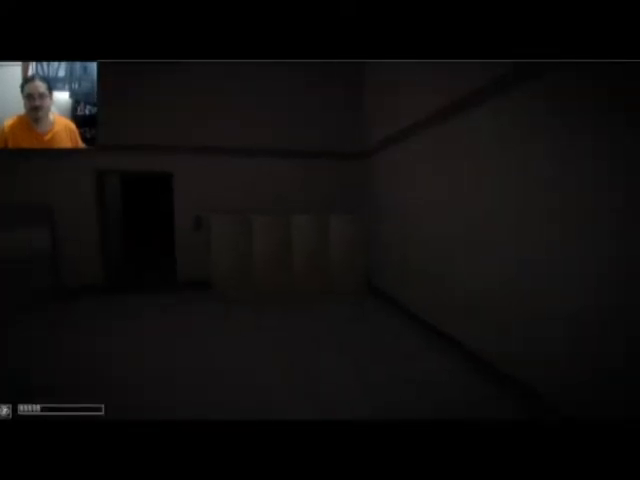
mouse_move(320, 240)
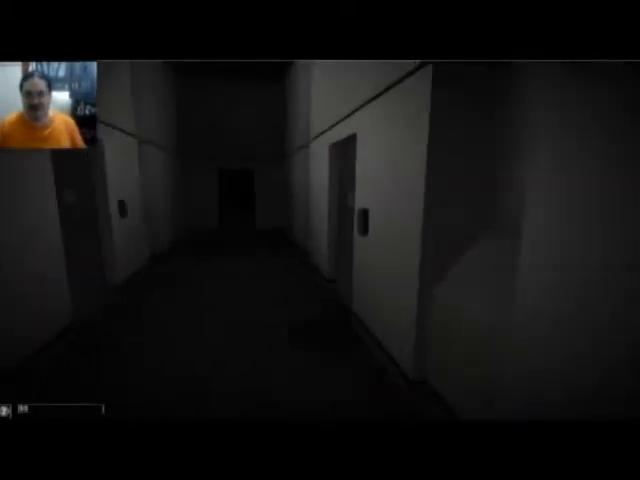
Walk forward down the dark corridor toward the SCP-1162 doorway
key(w)
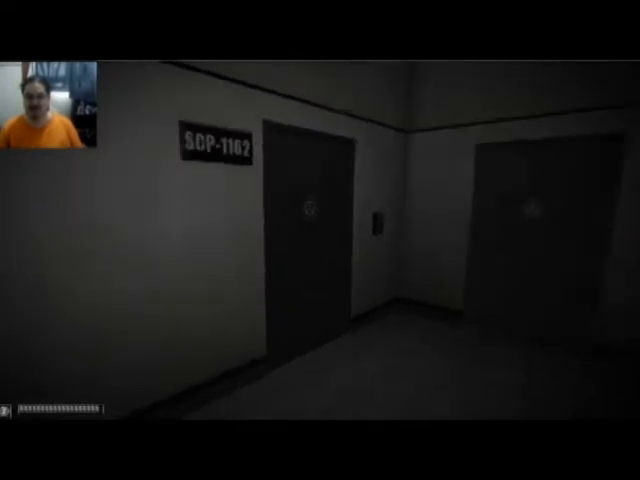
mouse_move(320, 240)
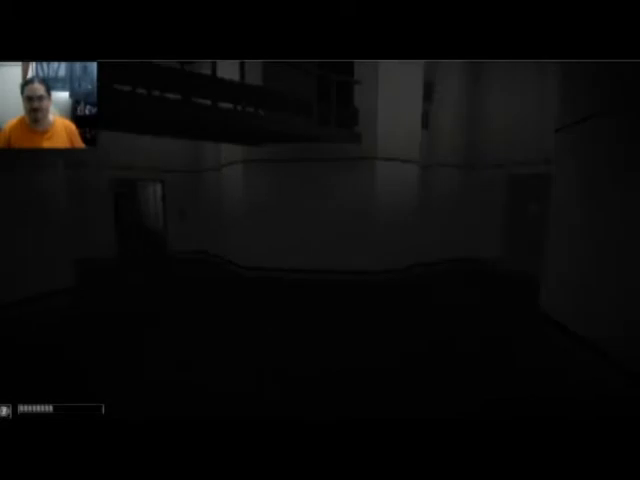
Pause the game in the large dark room
key(Escape)
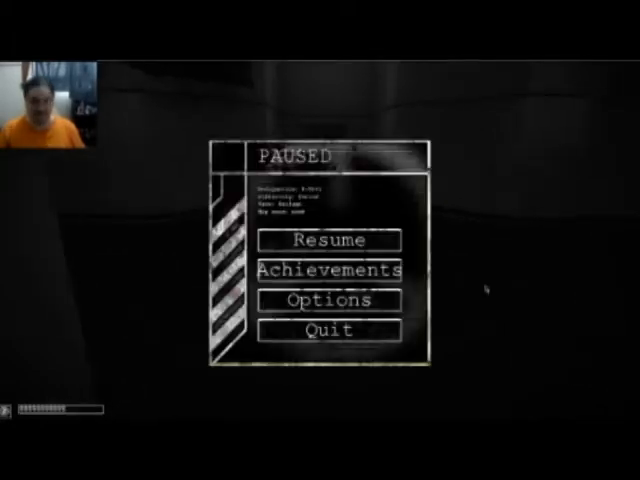
Look over the Options twice from the pause menu, then return to play
click(322, 300)
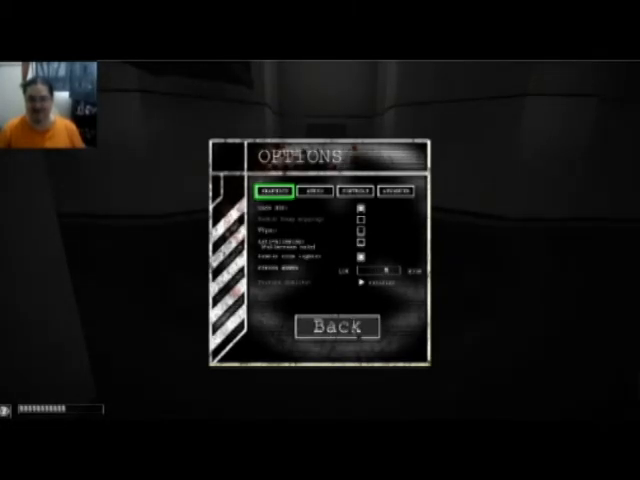
click(328, 328)
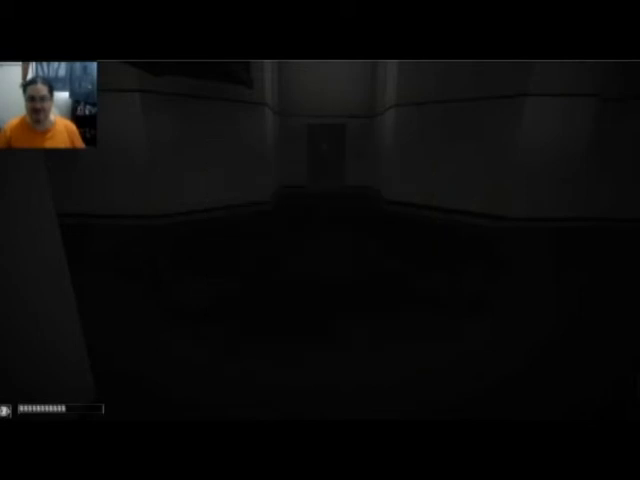
key(Escape)
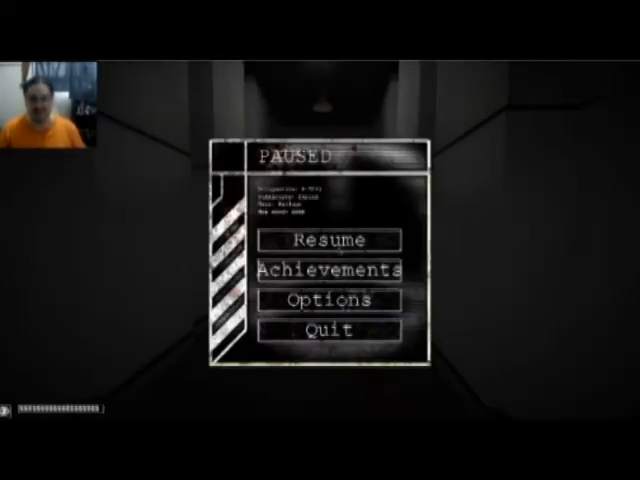
click(324, 300)
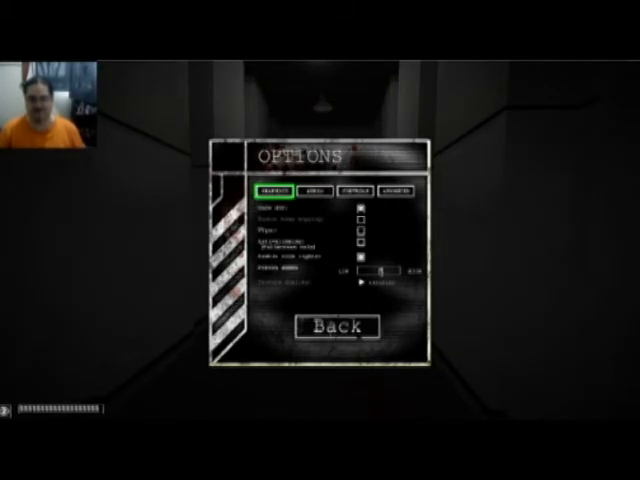
click(328, 328)
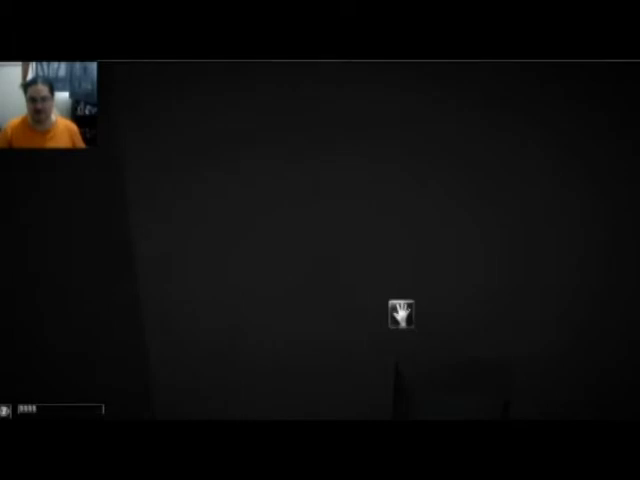
Interact with the object ahead, then walk to the dark doorway at the corridor's end
click(396, 316)
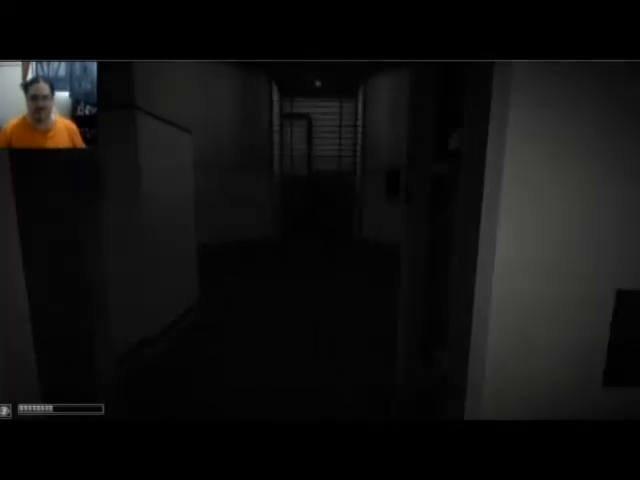
mouse_move(320, 240)
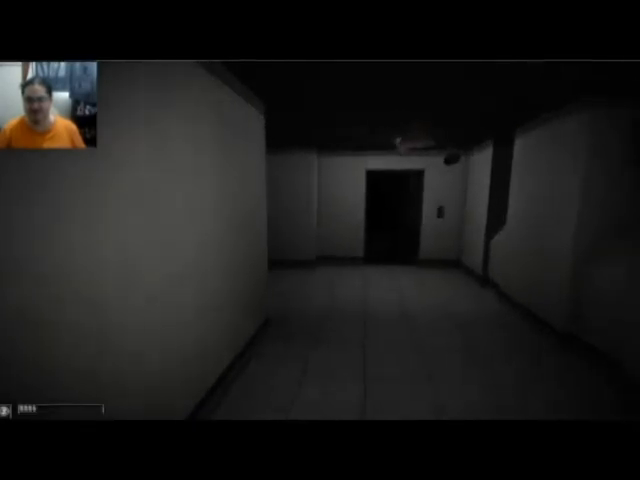
key(w)
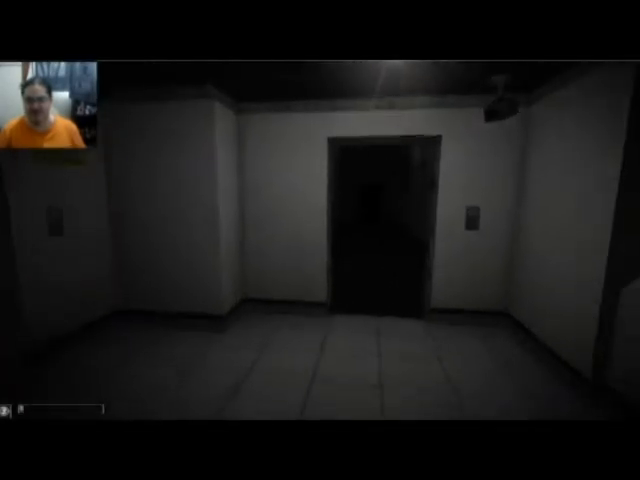
key(w)
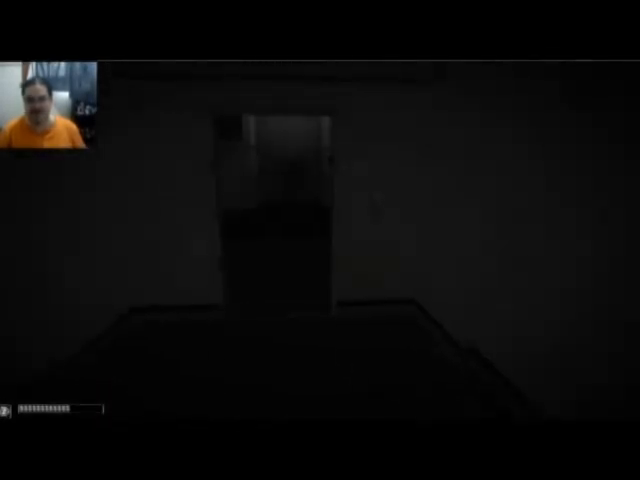
mouse_move(320, 240)
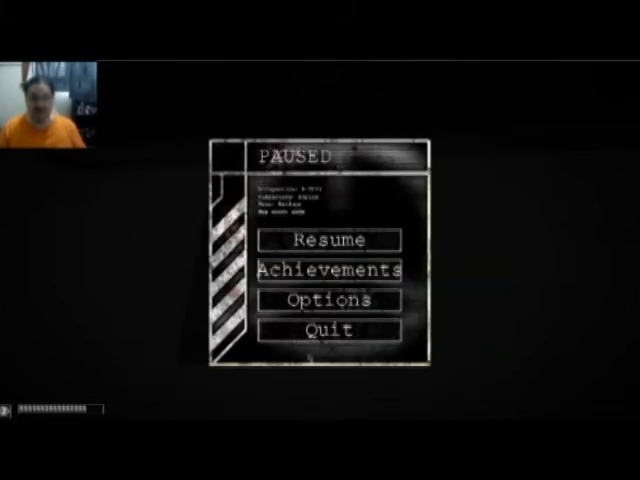
click(324, 240)
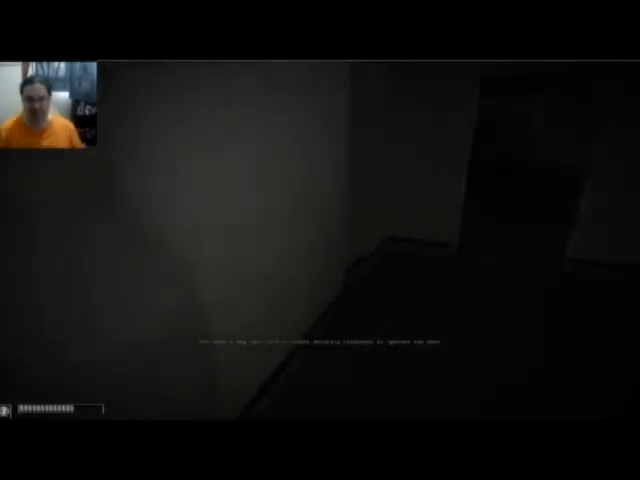
mouse_move(320, 240)
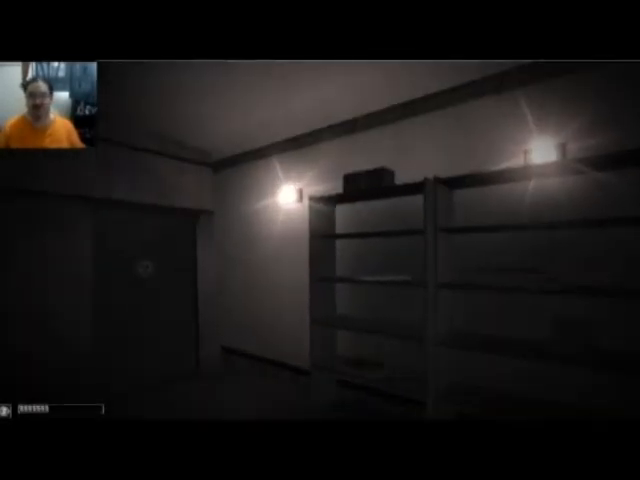
mouse_move(320, 240)
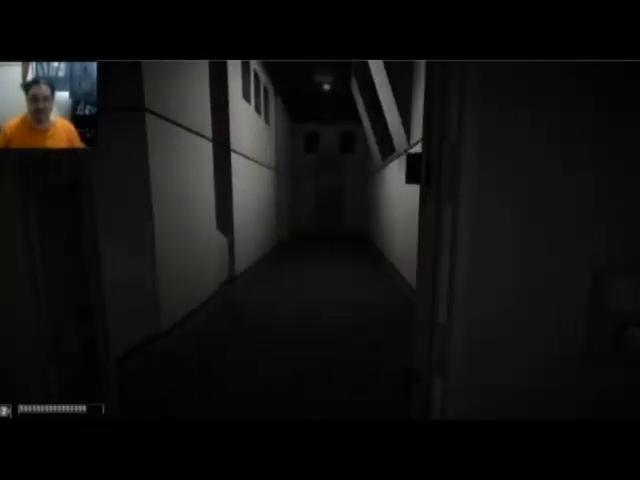
Move along the long corridor into the filing-cabinet room and check the inventory
key(w)
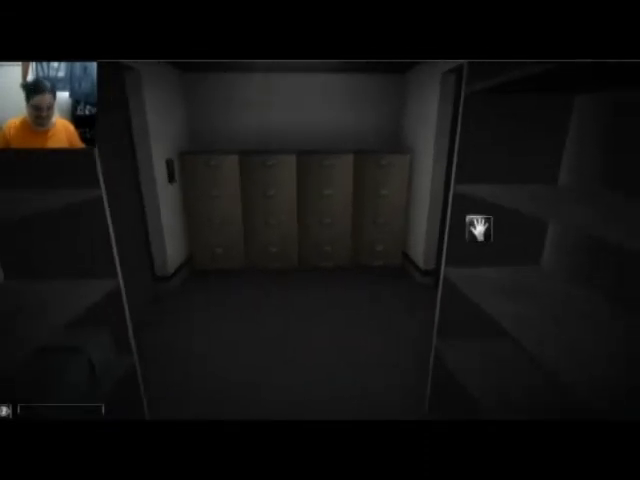
key(Tab)
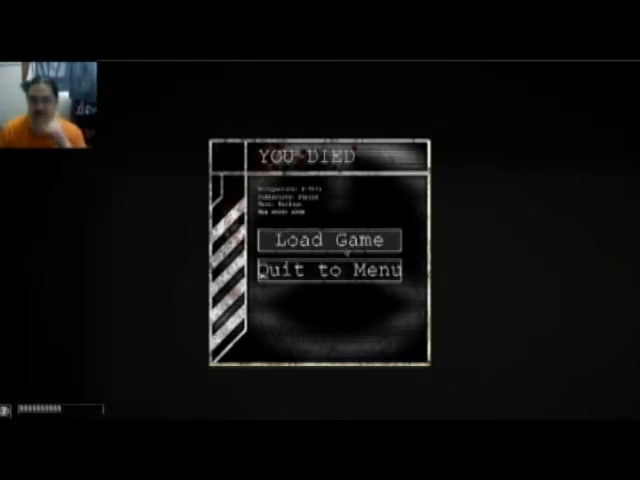
Load the last saved game from the YOU DIED screen
click(324, 240)
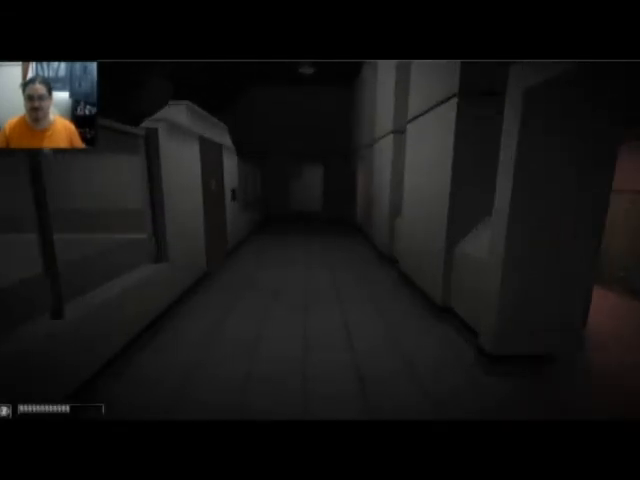
mouse_move(320, 240)
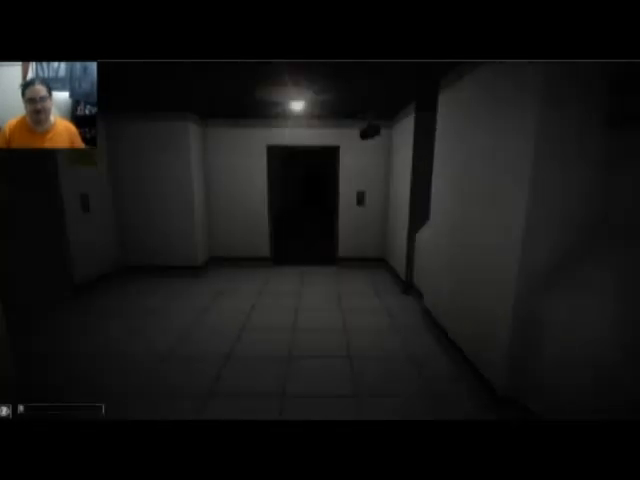
mouse_move(320, 240)
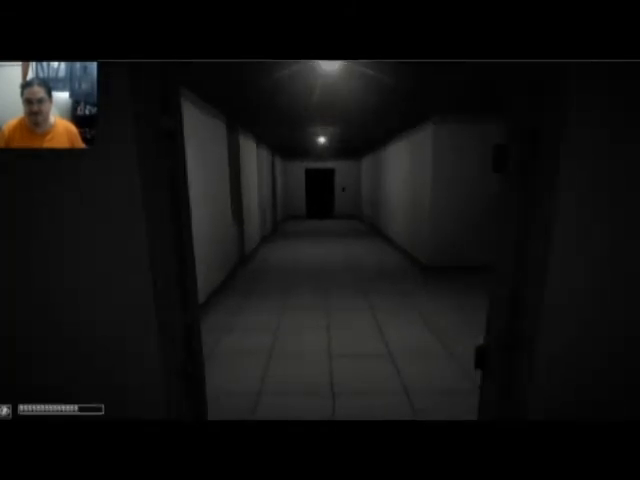
Walk down the lit corridor past the elevator toward the dark hallway
key(W)
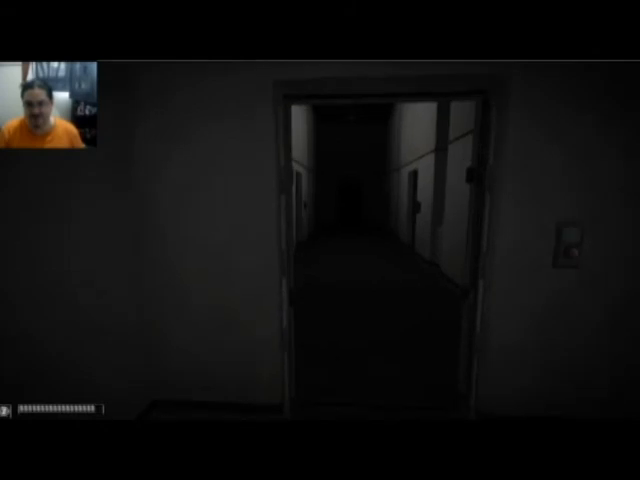
key(w)
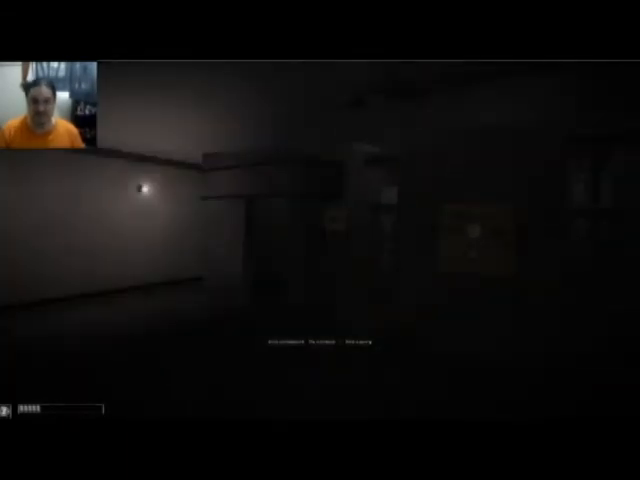
mouse_move(320, 240)
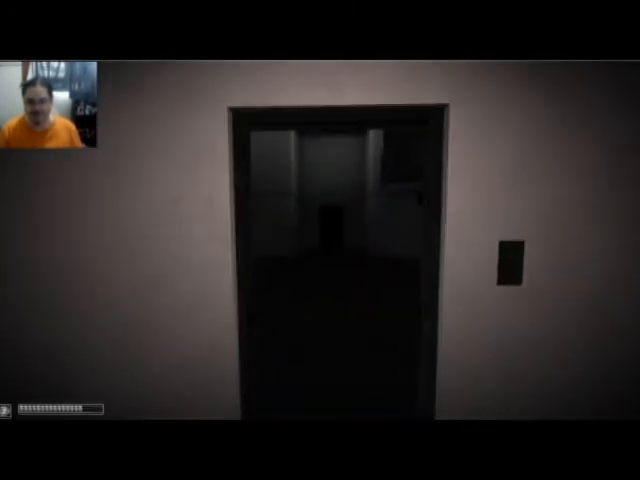
Move away from the elevator doors and continue down the long dim corridor toward the dark doorway
key(W)
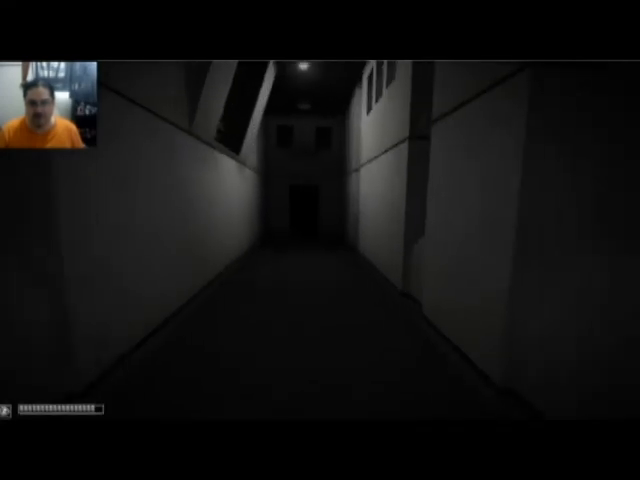
key(W)
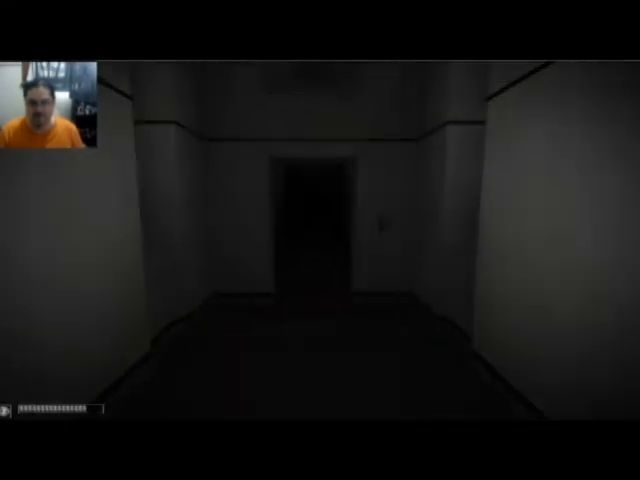